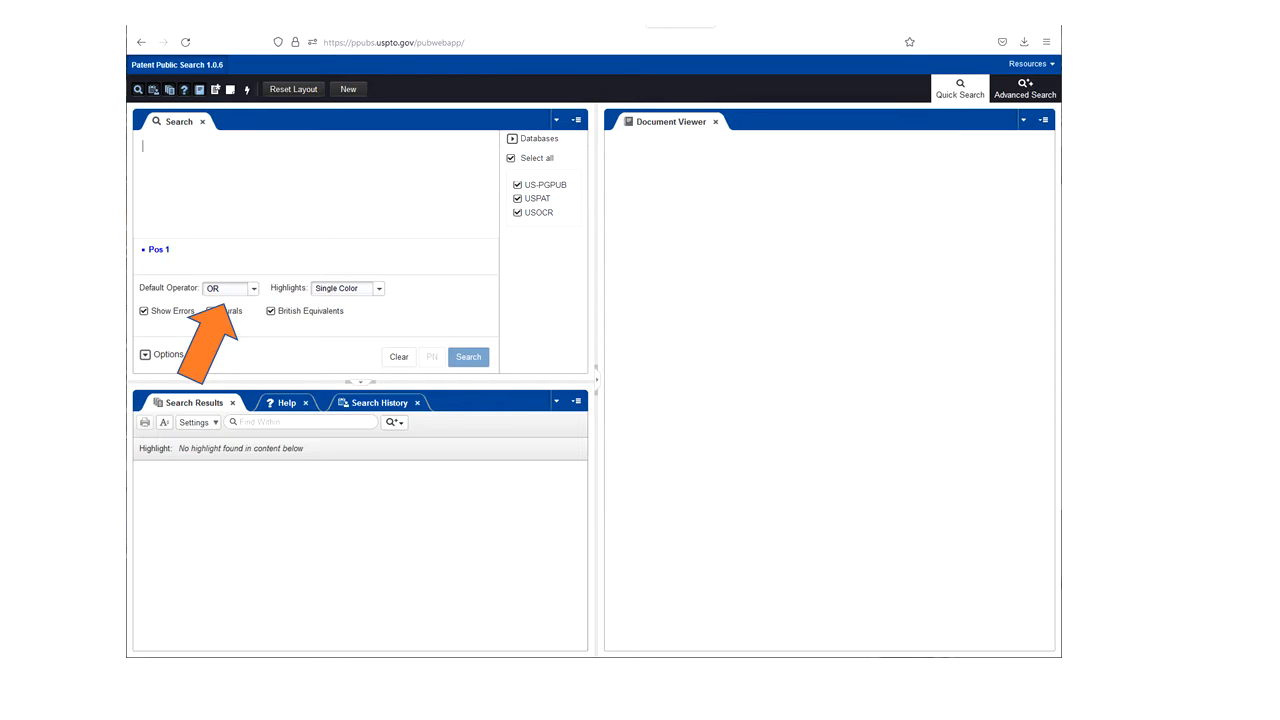
{"action": "mouse_move", "coordinate": [270, 360]}
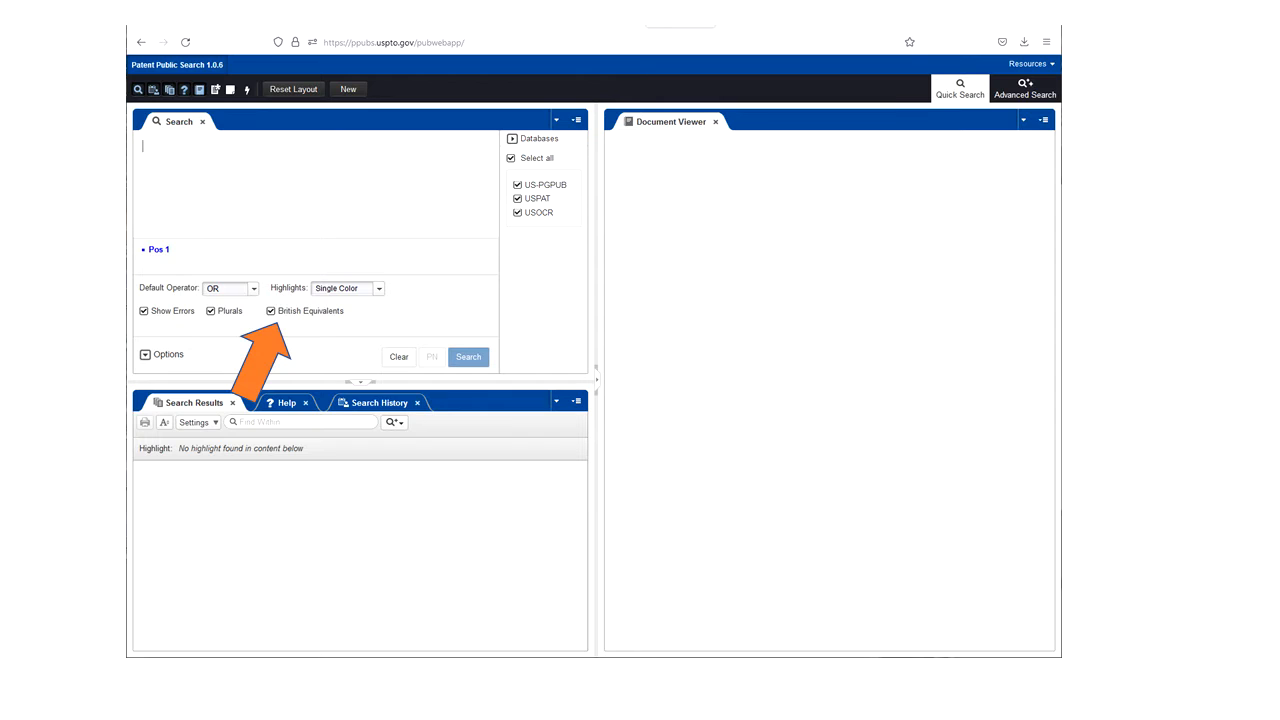
Step: Enter the query 'razor blade' with OR as the default operator
{"action": "type", "text": "razor blade"}
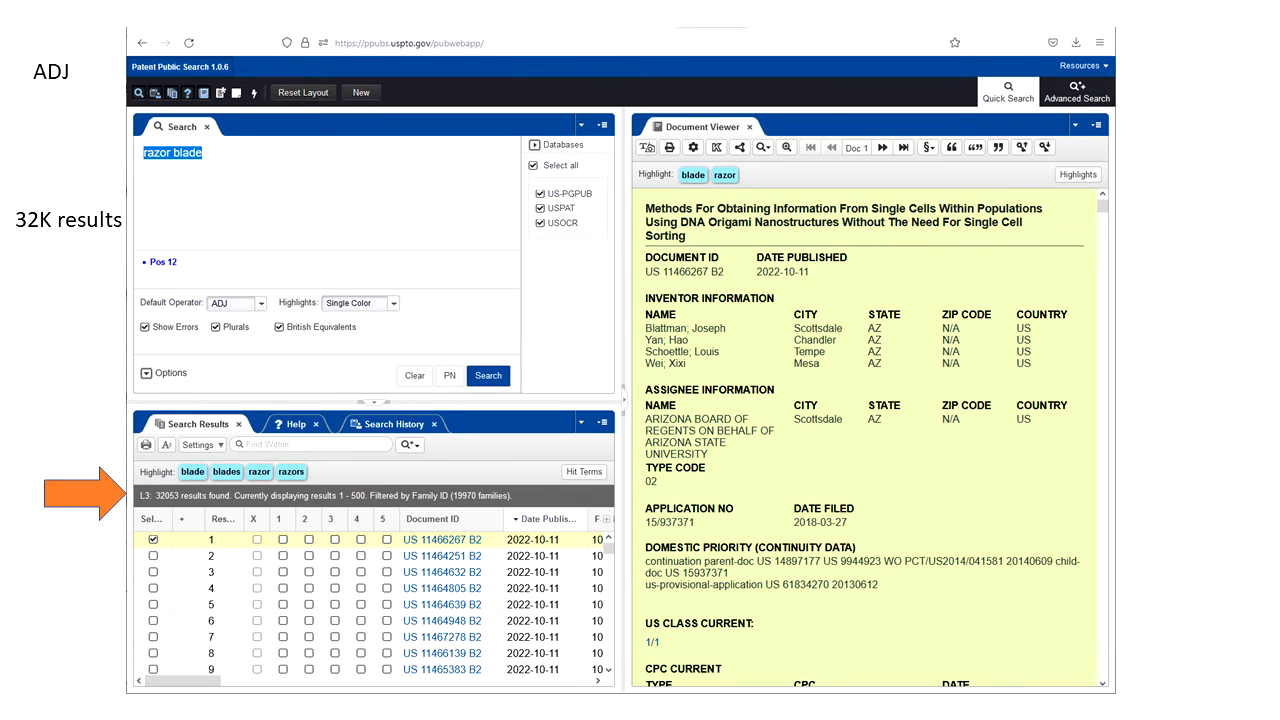
{"action": "left_click", "coordinate": [236, 304]}
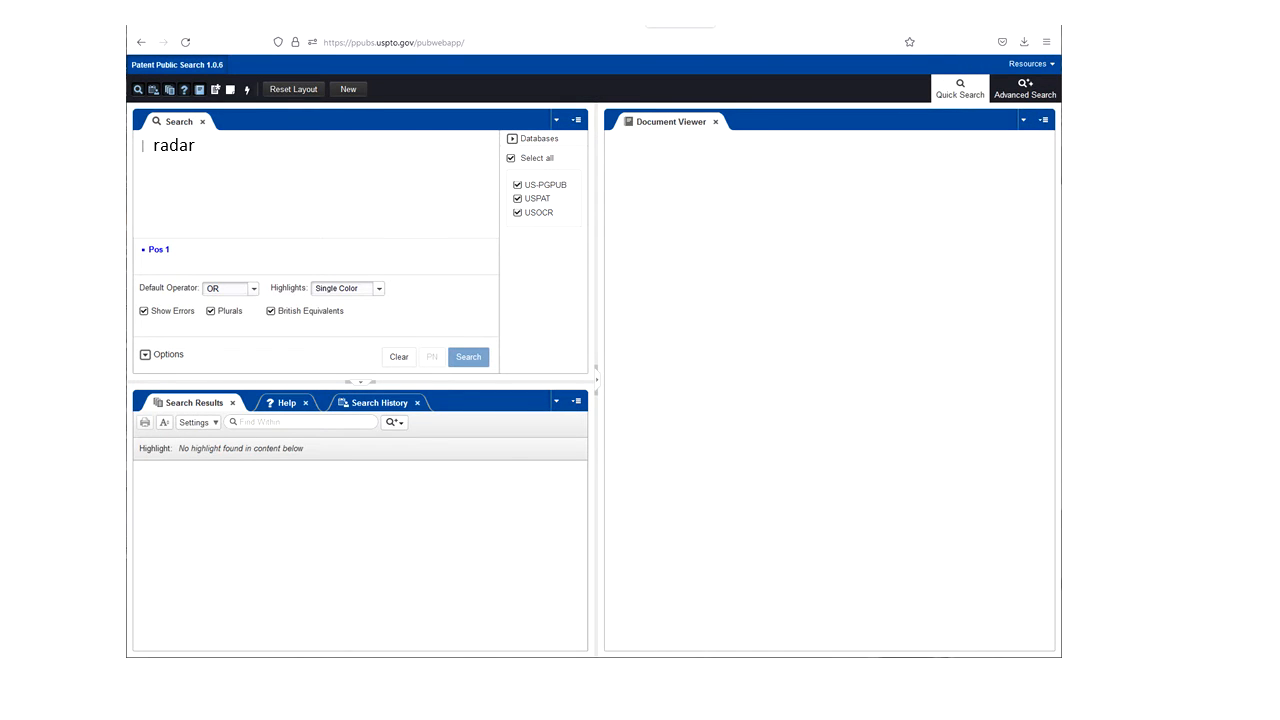
Step: Append '.ab' so the query reads 'radar.ab', limiting the term to abstracts
{"action": "type", "text": ".ab"}
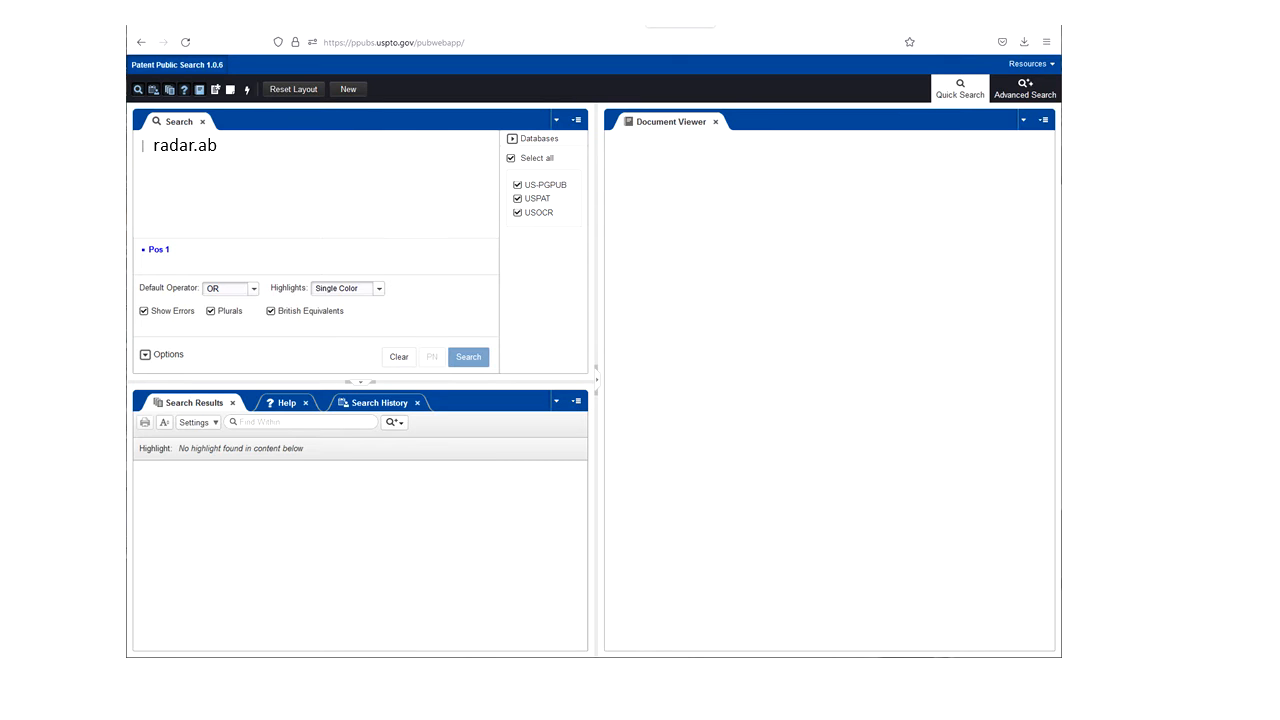